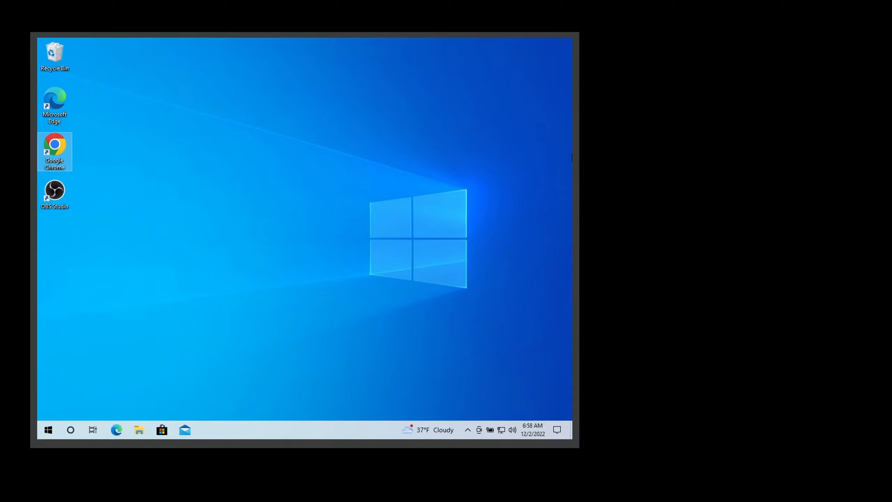
mouse_move(539, 129)
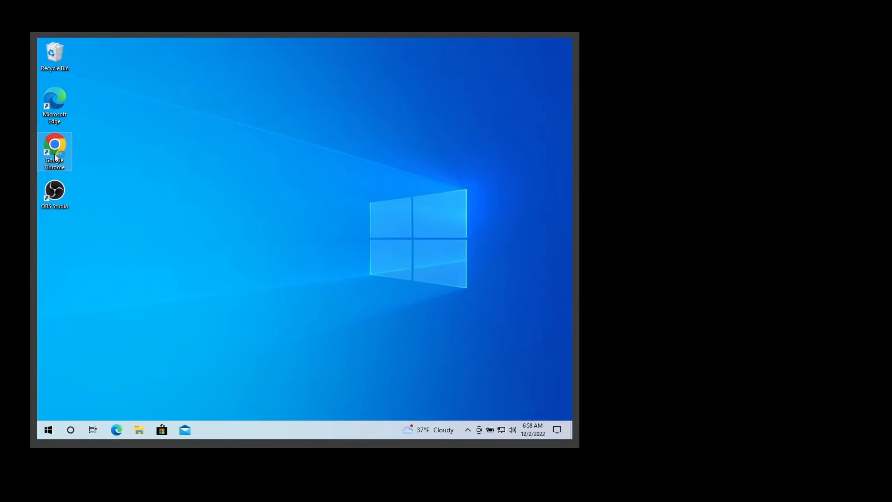
Launch Chrome and run a Google search for 'google voice'
double_click(55, 146)
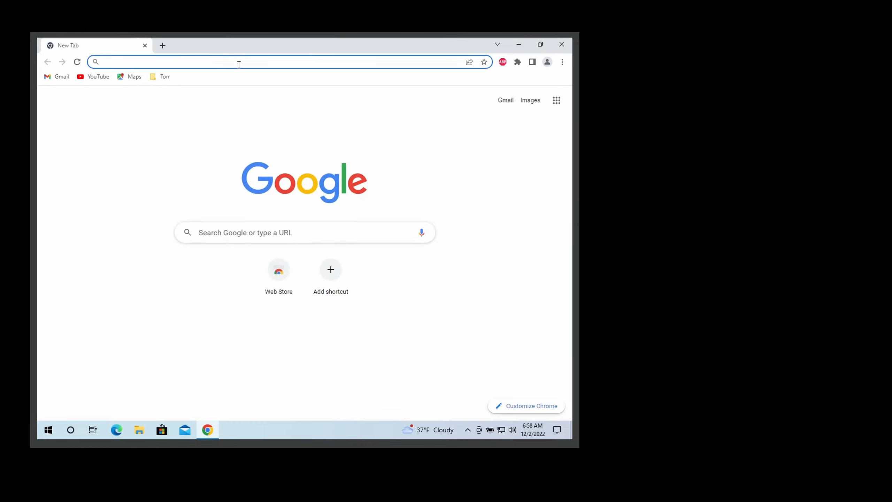
type("google")
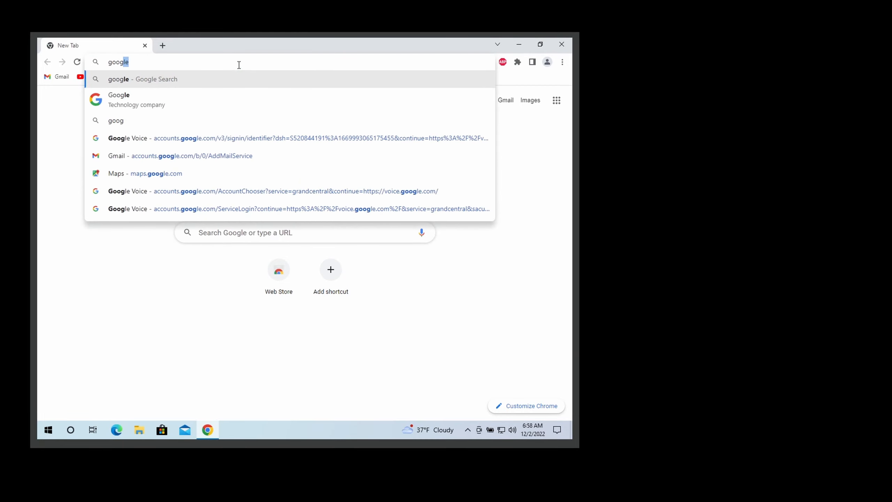
left_click(128, 138)
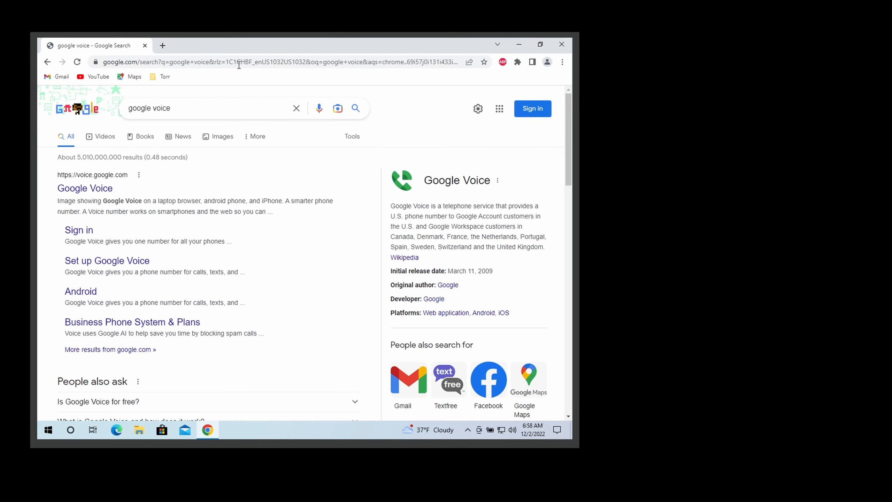
mouse_move(104, 180)
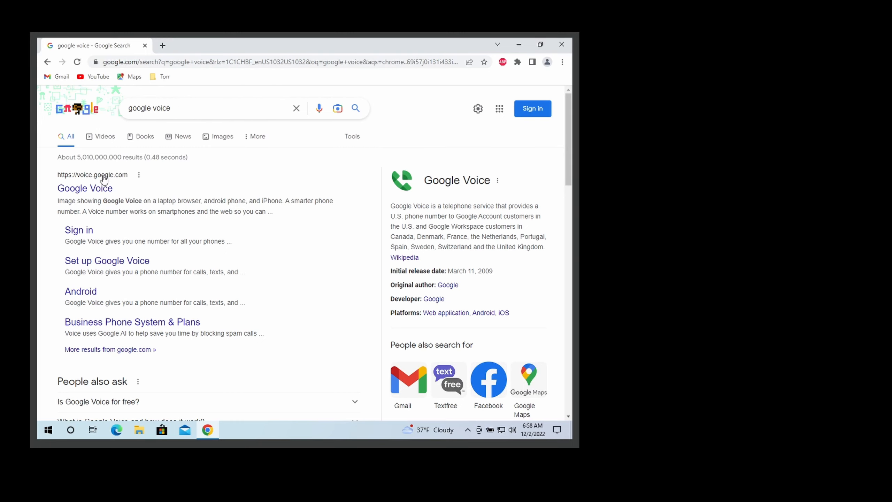
Open voice.google.com and sign in with the account email and password
left_click(85, 188)
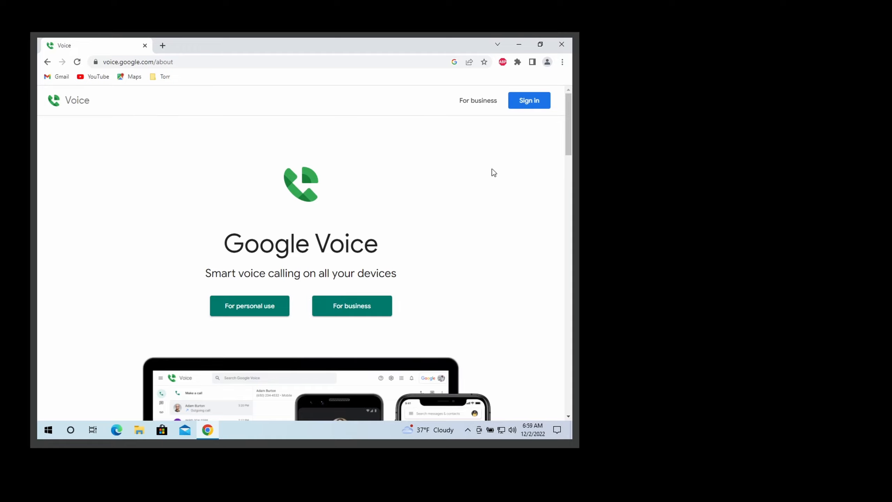
left_click(529, 101)
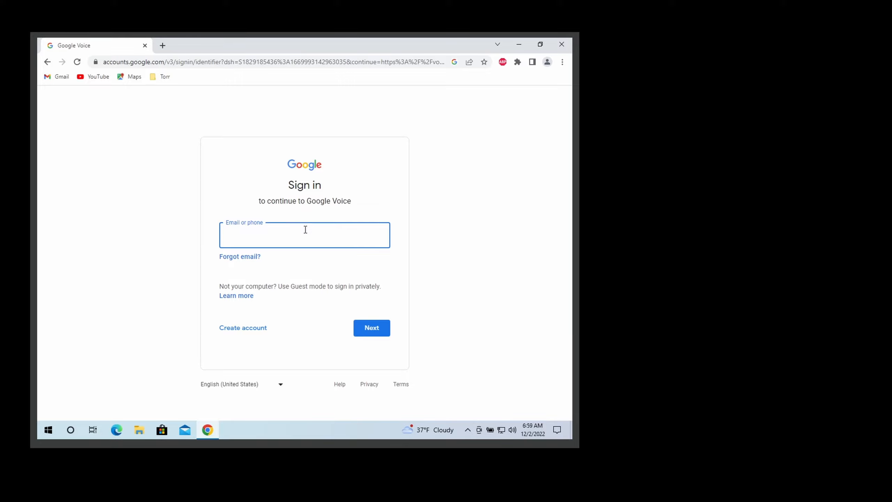
mouse_move(253, 331)
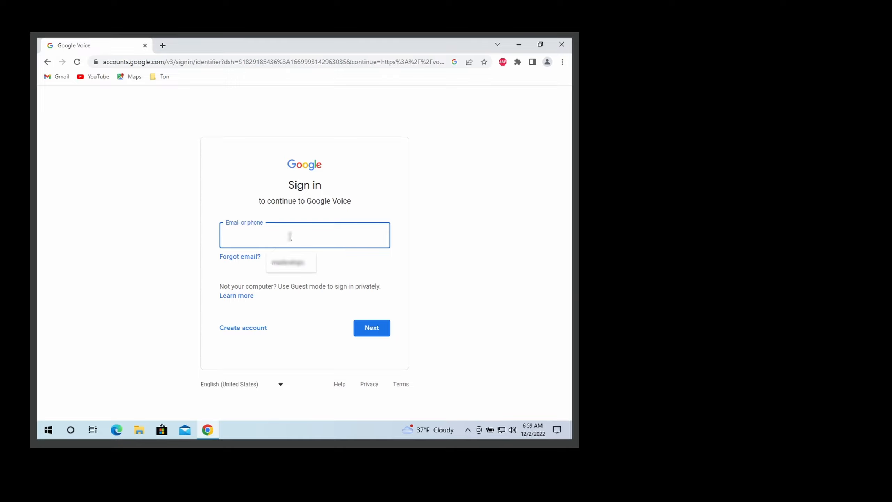
type("ma")
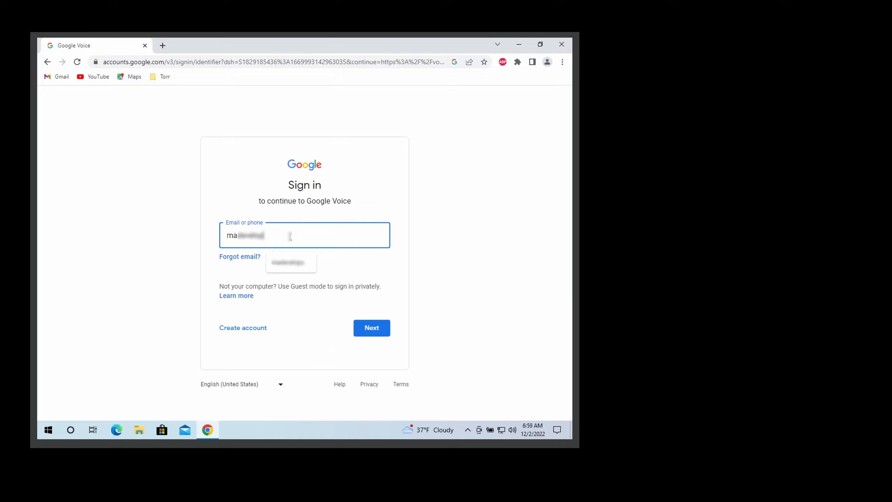
left_click(371, 327)
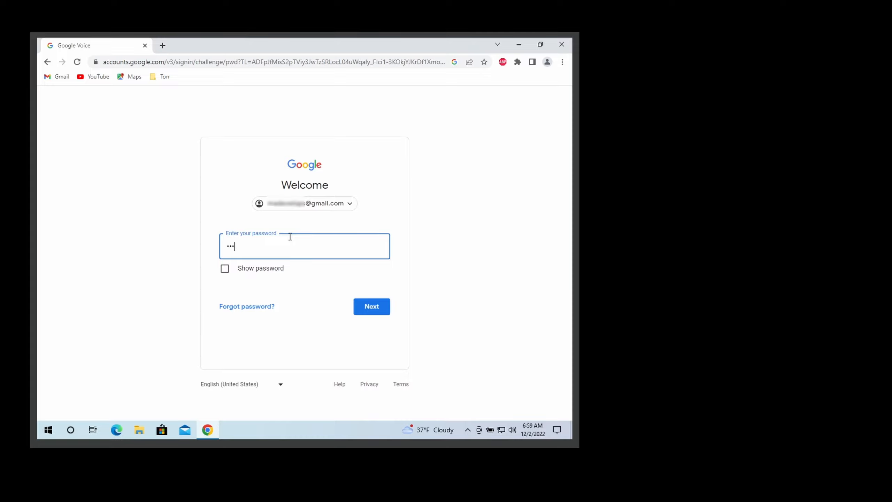
left_click(371, 306)
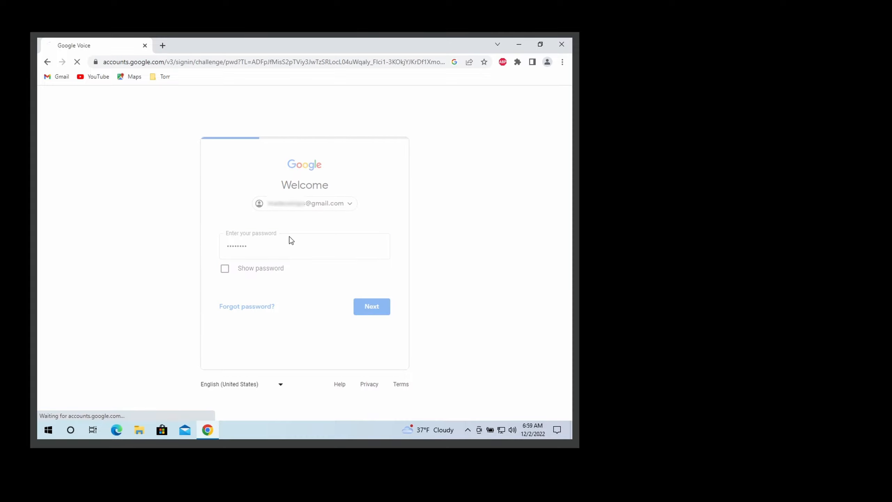
Search numbers by city and list the available Detroit, MI numbers
left_click(371, 306)
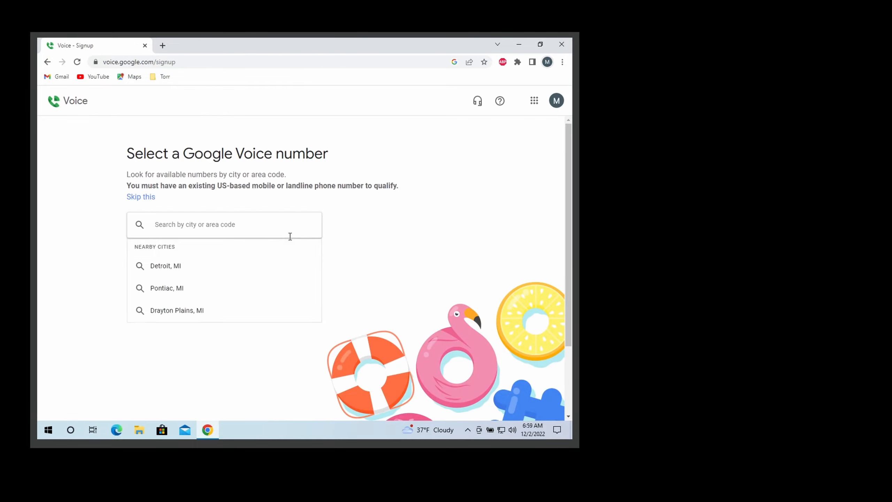
mouse_move(198, 349)
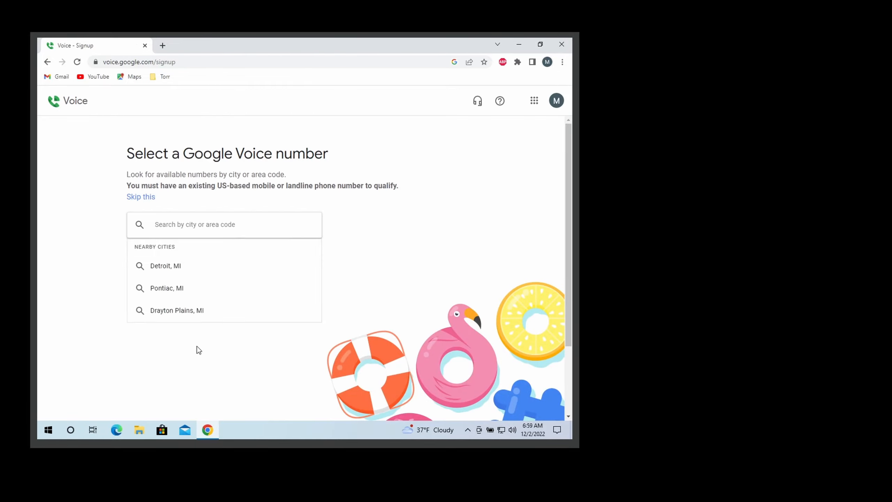
mouse_move(112, 127)
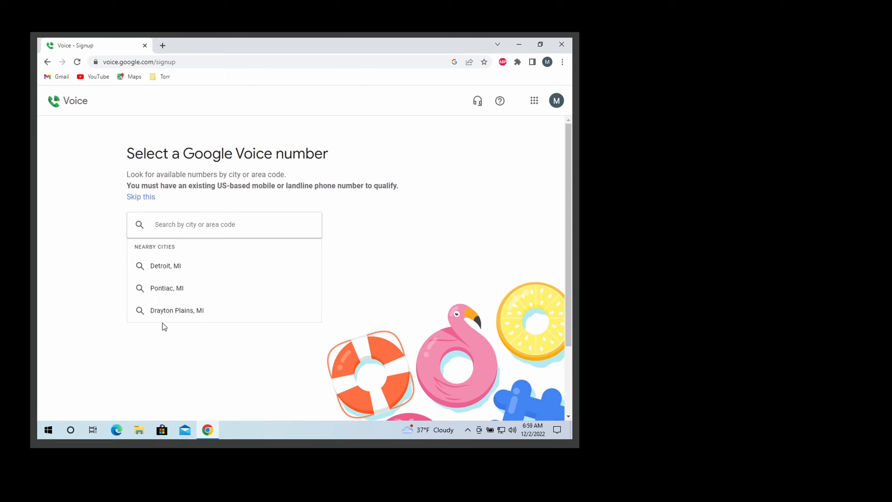
mouse_move(178, 272)
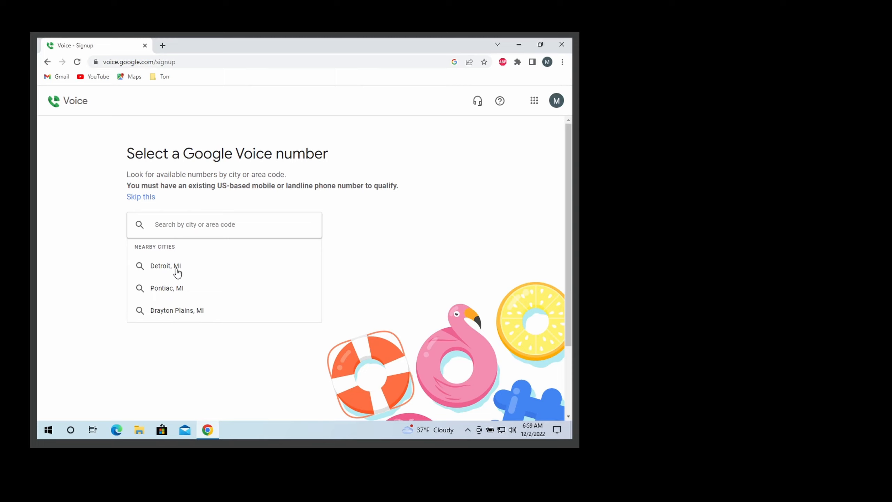
left_click(166, 266)
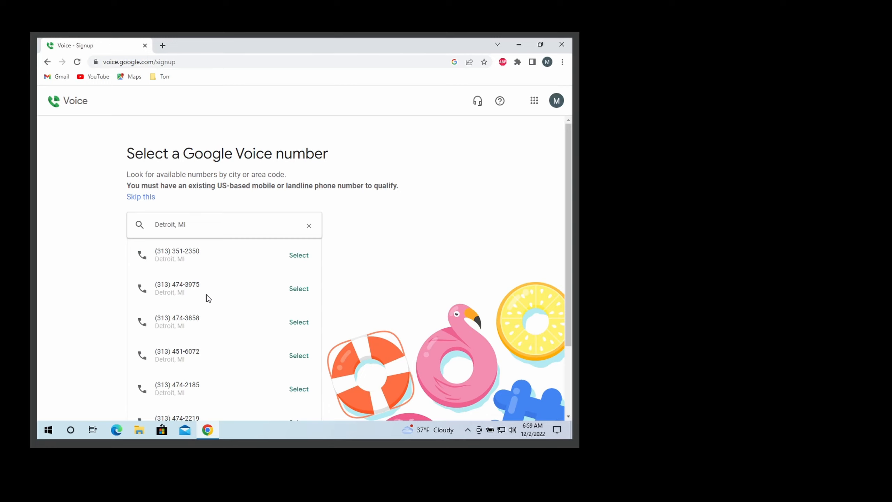
mouse_move(100, 338)
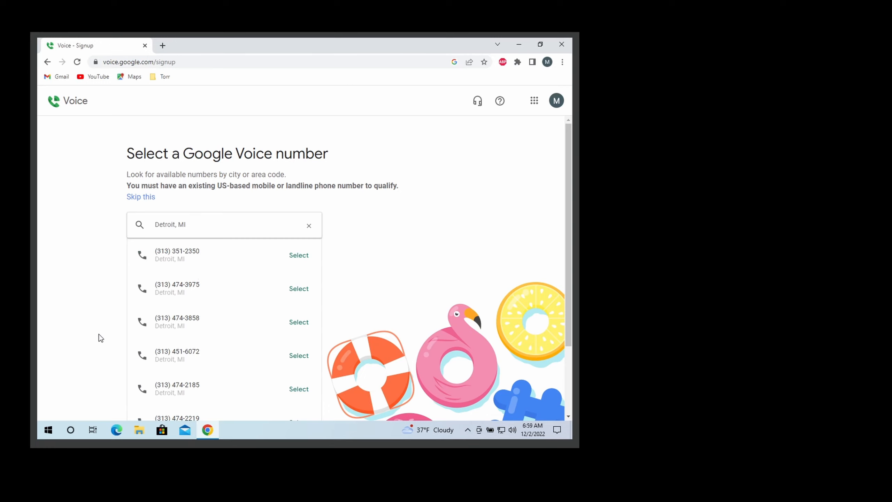
scroll("down", 3)
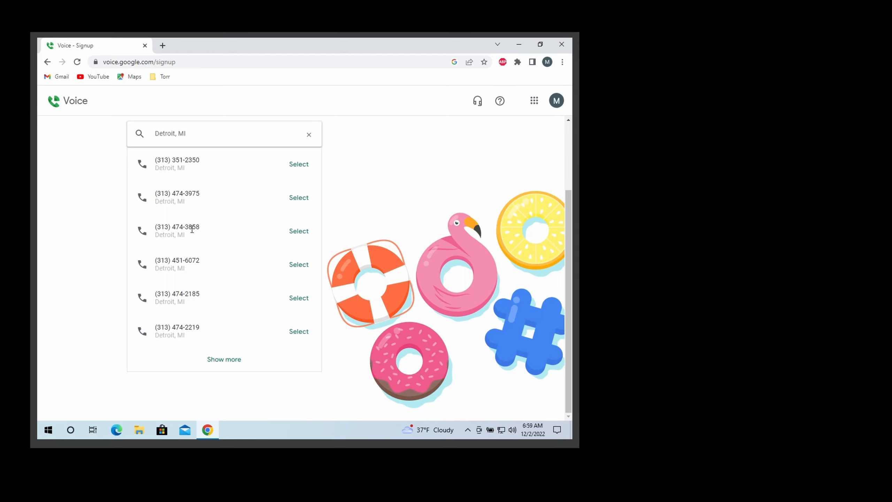
mouse_move(183, 252)
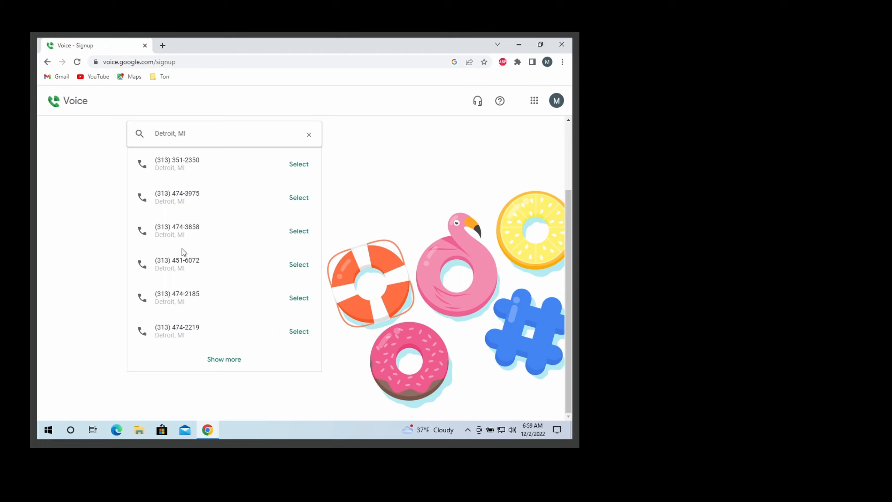
mouse_move(201, 333)
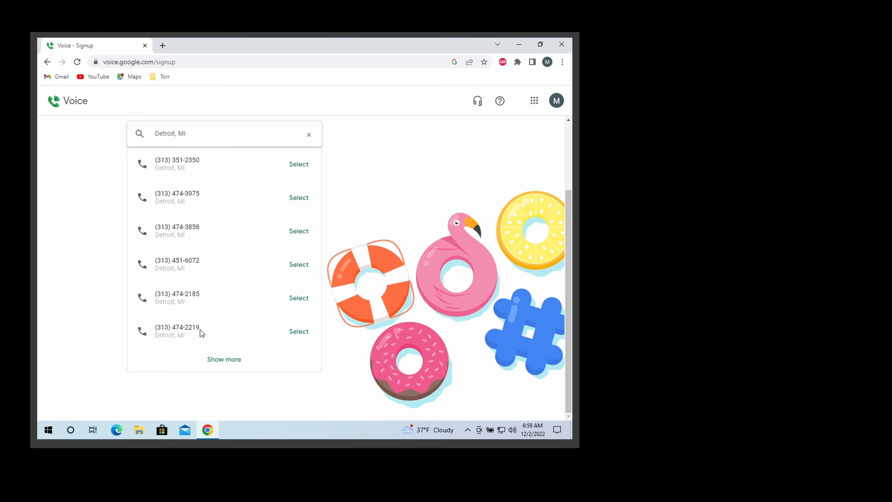
mouse_move(173, 163)
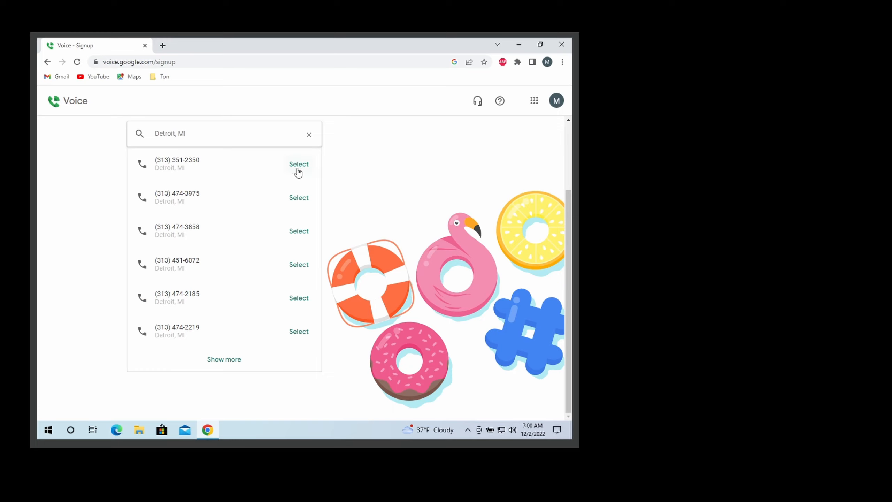
left_click(299, 164)
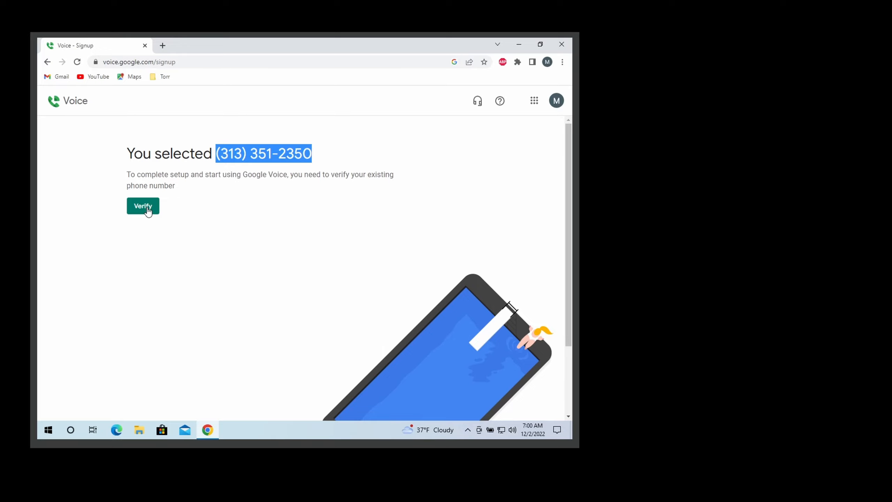
Begin verifying an existing phone through the Enter a number to link prompt
left_click(143, 206)
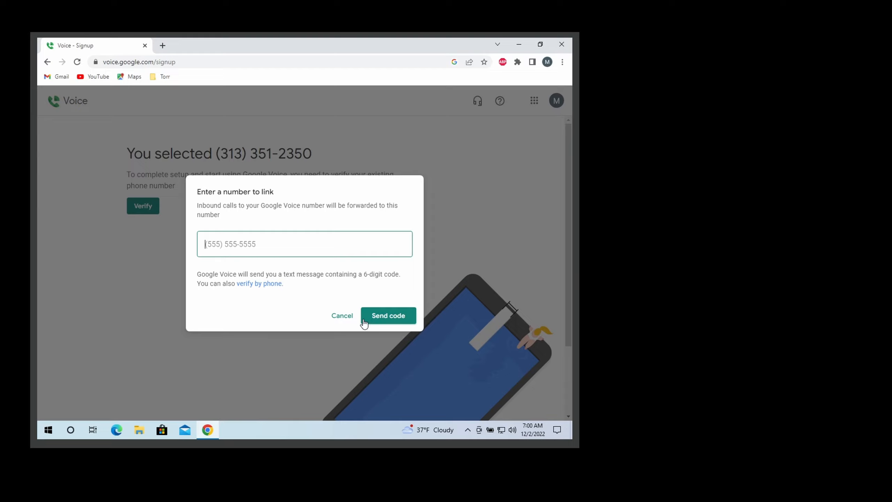
mouse_move(272, 313)
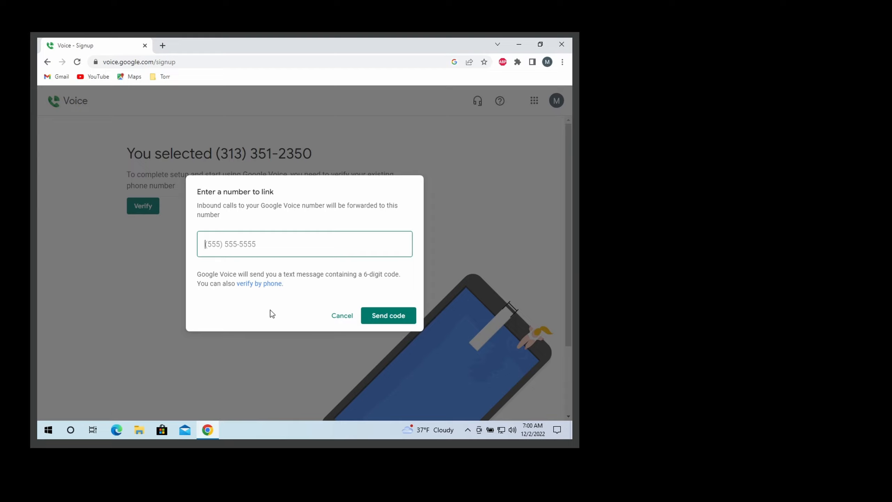
mouse_move(233, 170)
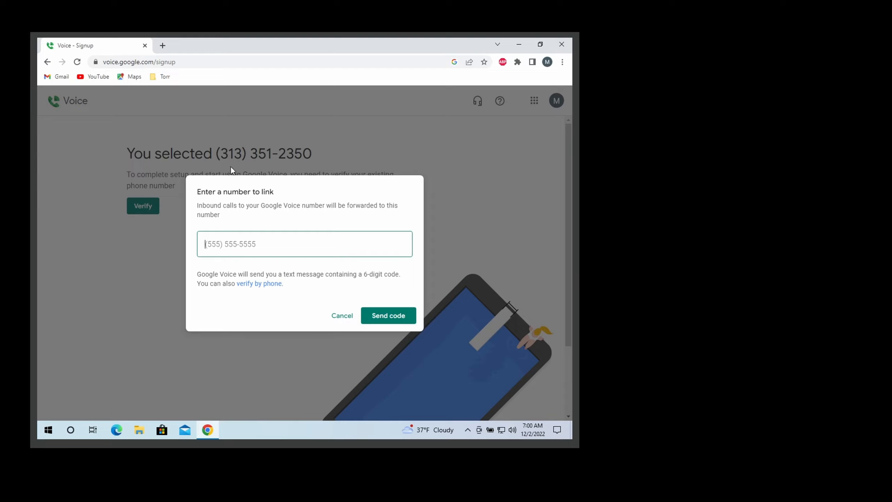
left_click(342, 315)
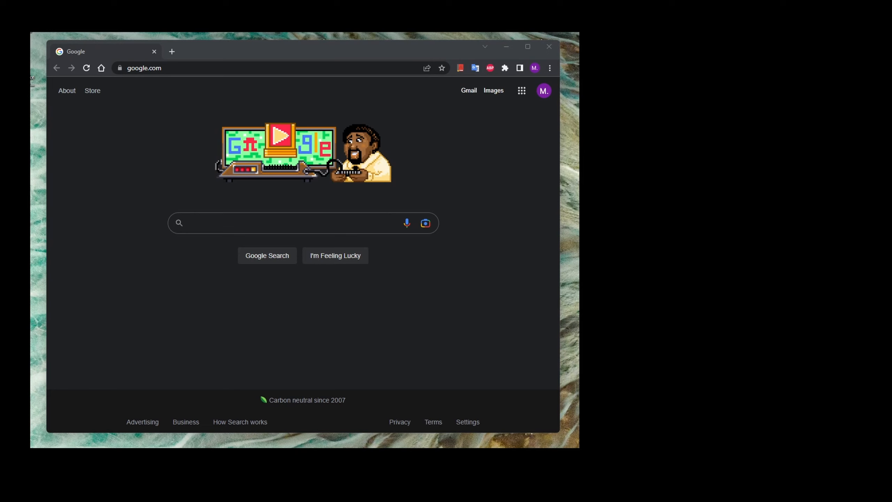
mouse_move(159, 102)
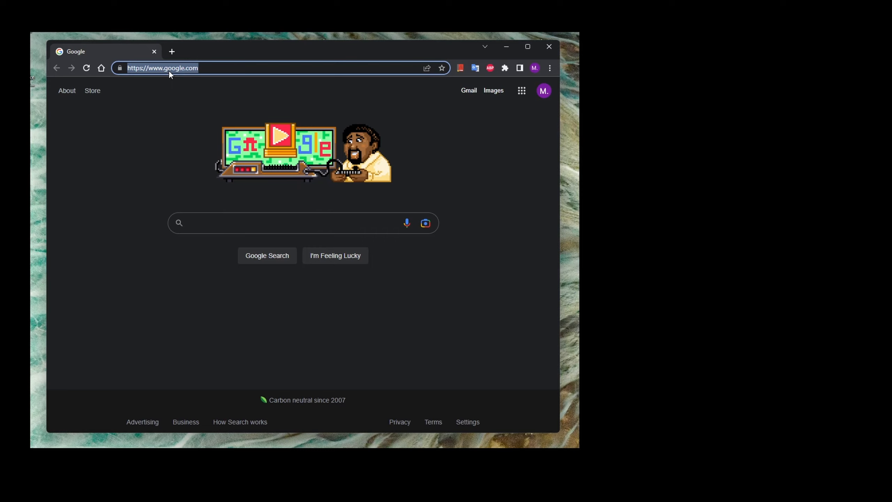
Search 'google voice' and open the voice.google.com result to the calls page
type("google voice")
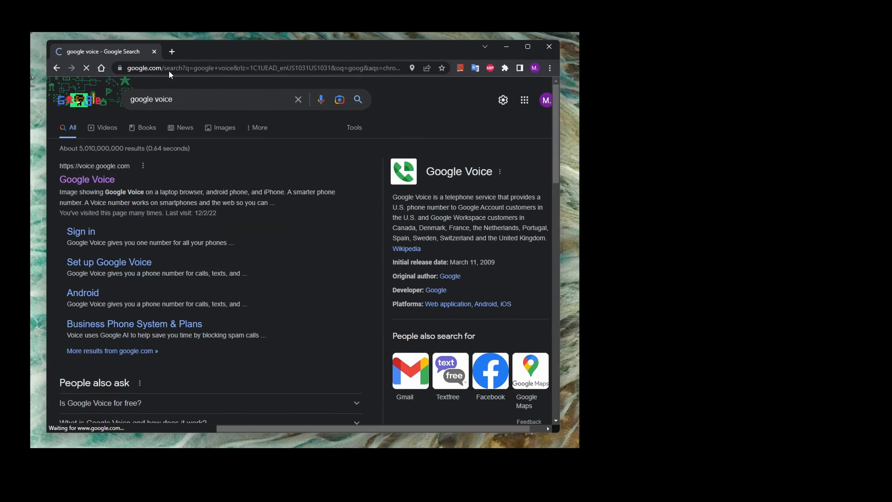
left_click(87, 179)
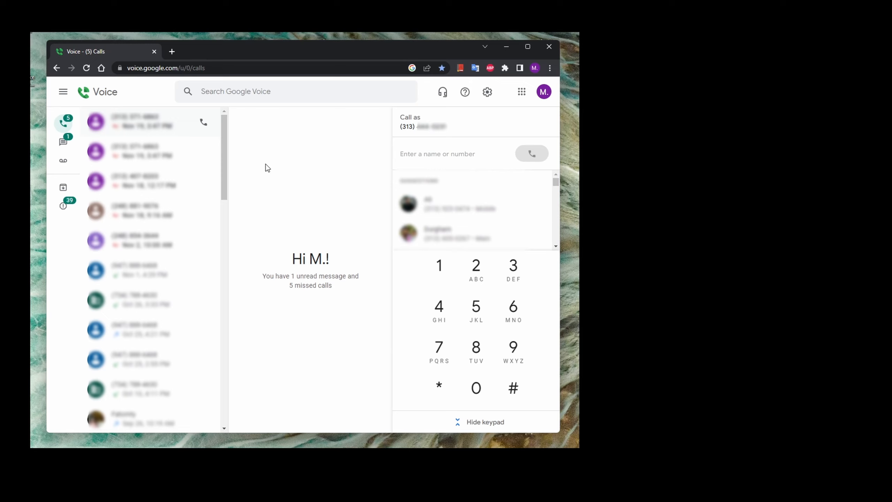
mouse_move(278, 209)
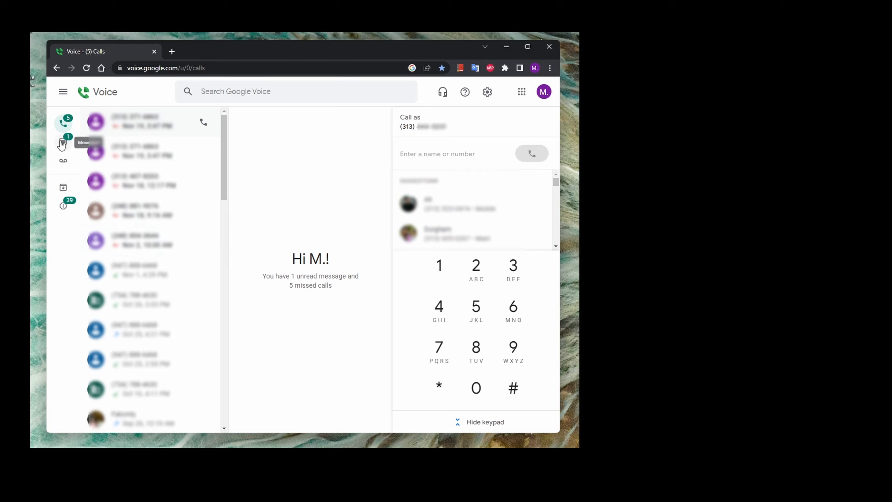
mouse_move(63, 160)
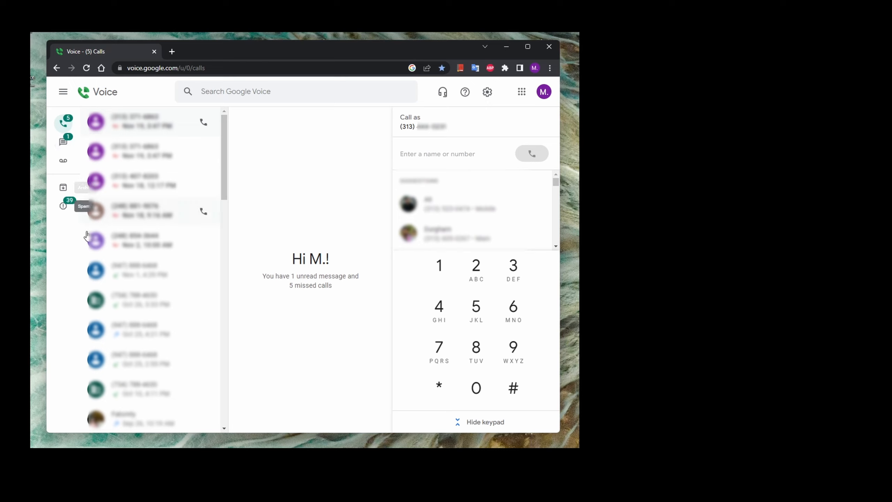
mouse_move(61, 213)
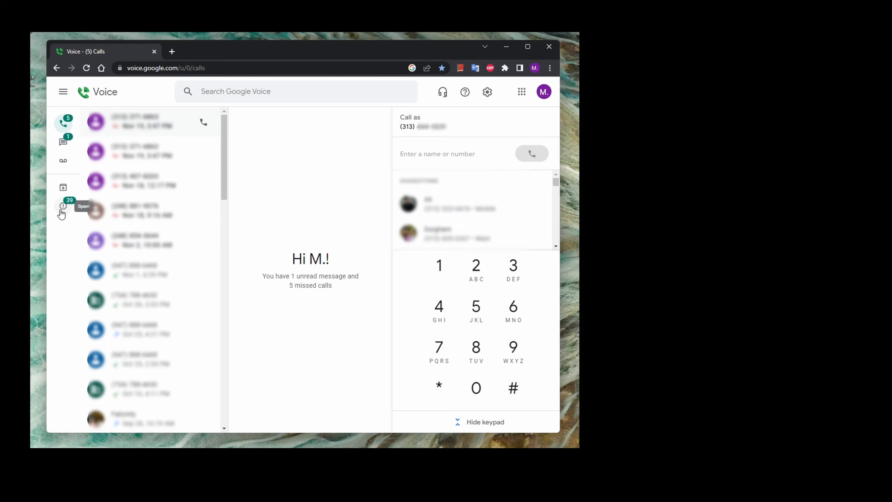
mouse_move(63, 209)
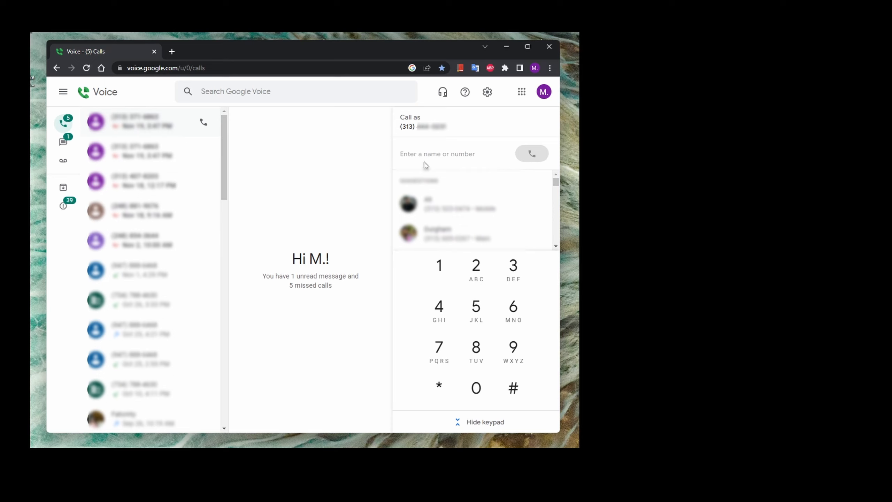
left_click(439, 154)
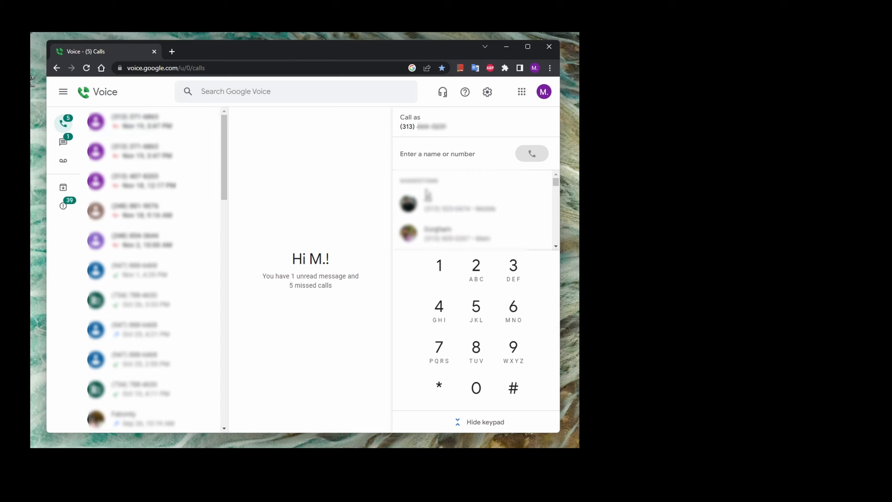
scroll("down", 3)
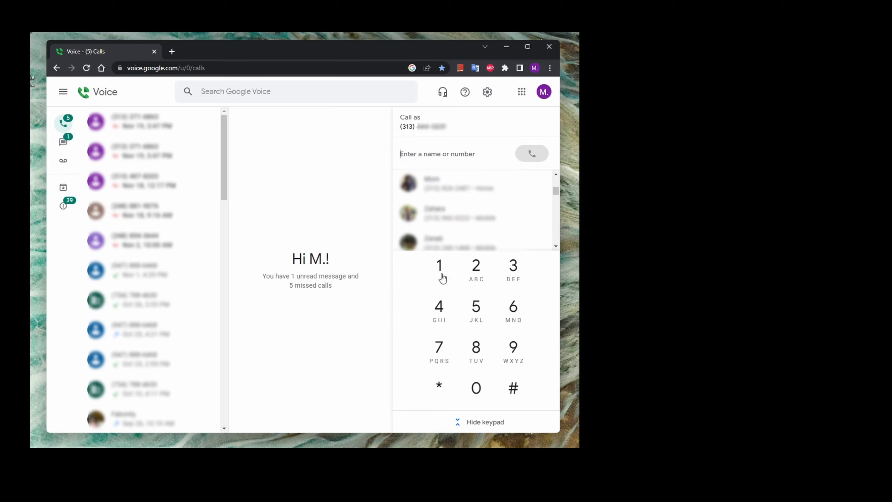
mouse_move(470, 317)
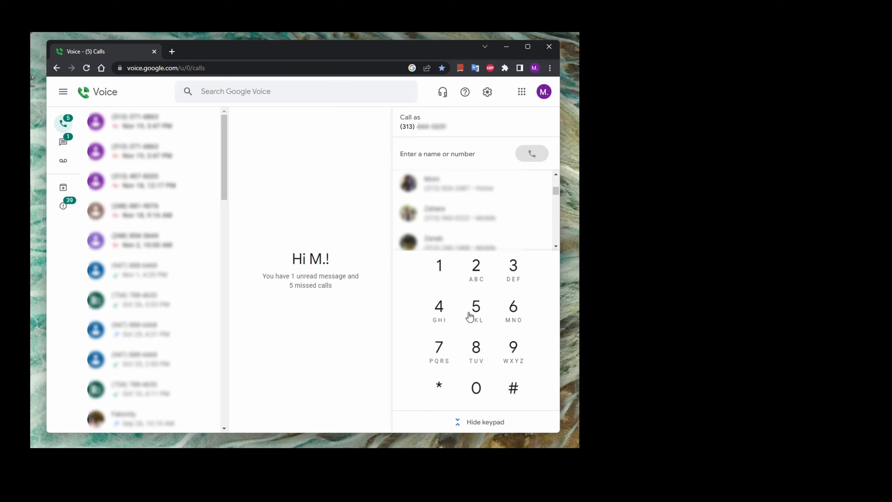
mouse_move(503, 336)
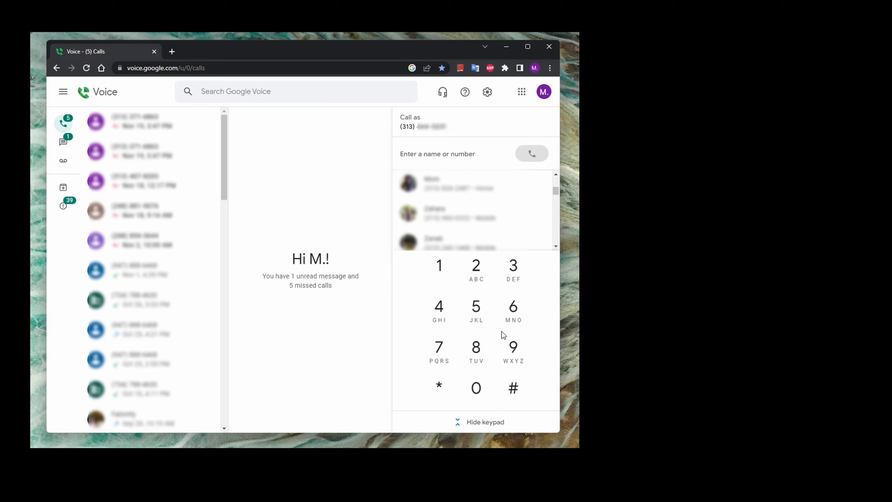
mouse_move(416, 163)
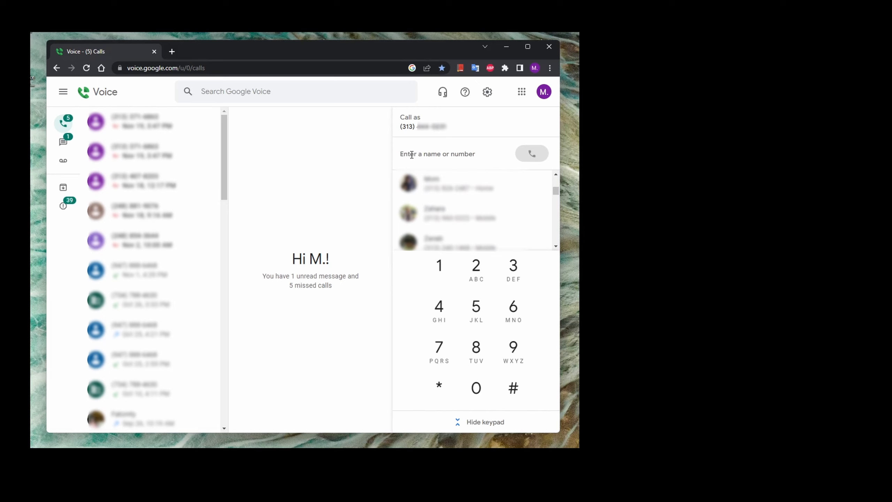
Dial the 313 number, allow microphone access, then hang up
type("3")
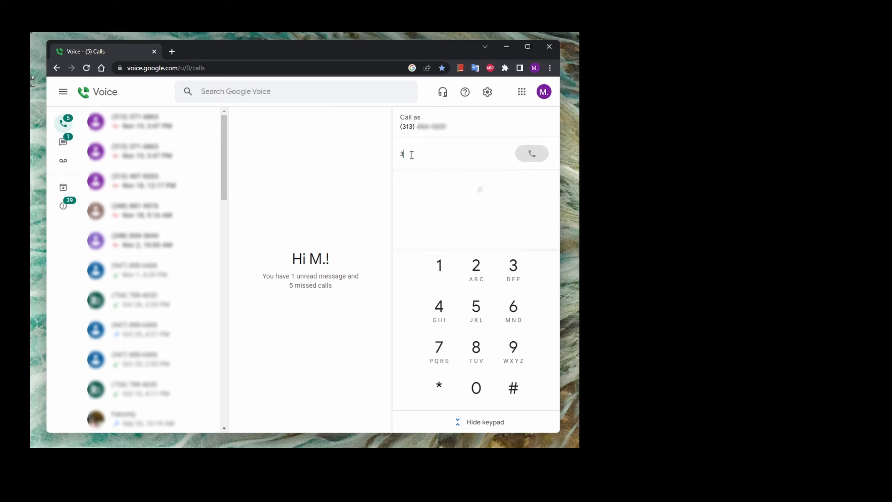
type("13")
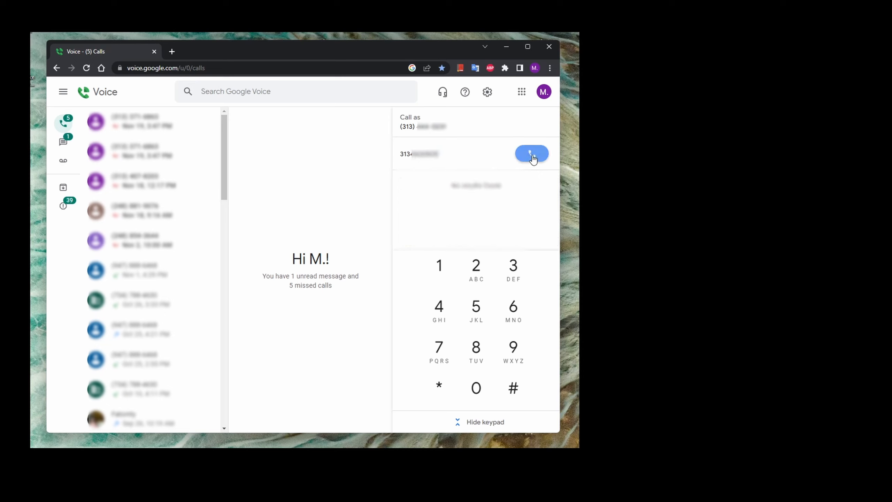
left_click(531, 154)
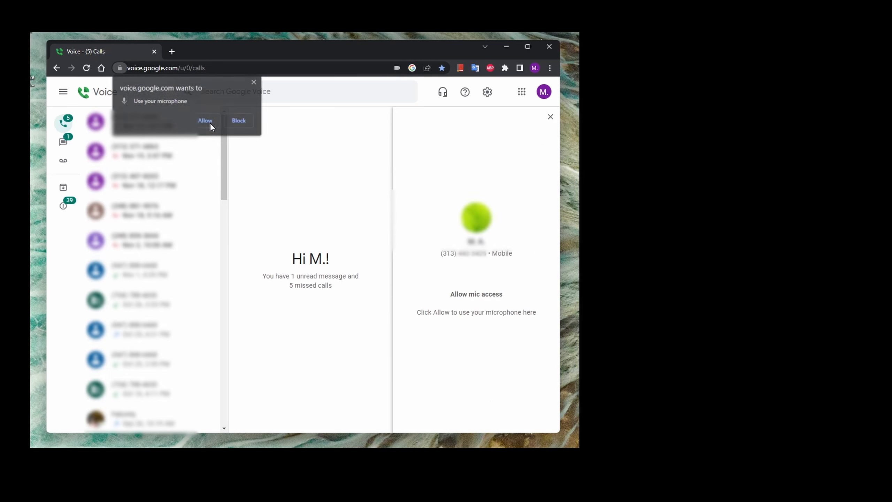
left_click(204, 120)
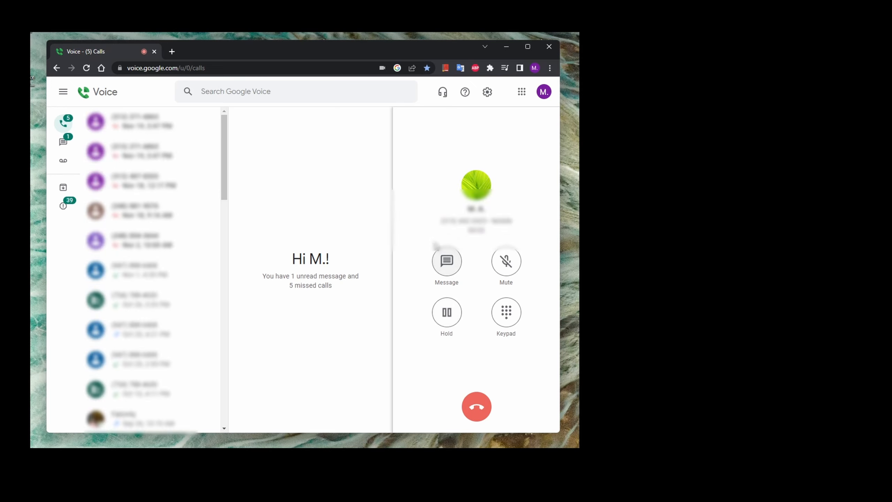
left_click(476, 406)
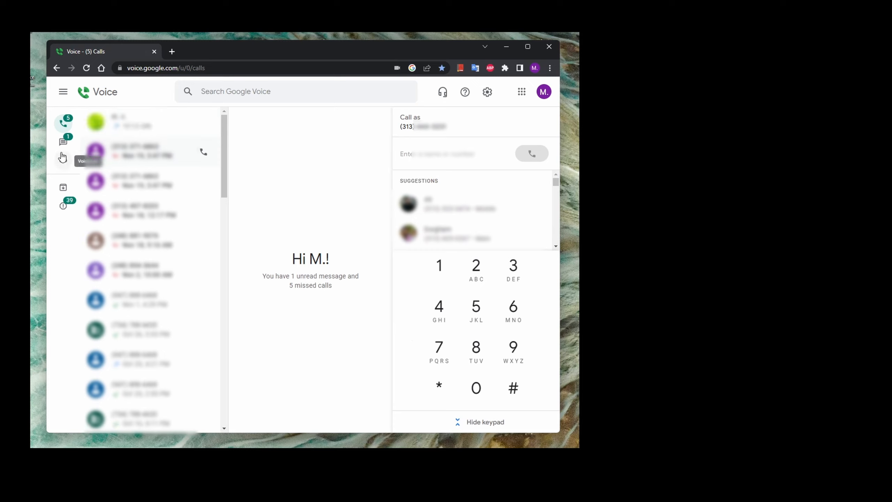
Switch to Messages and address a new text to the 313 number
left_click(63, 141)
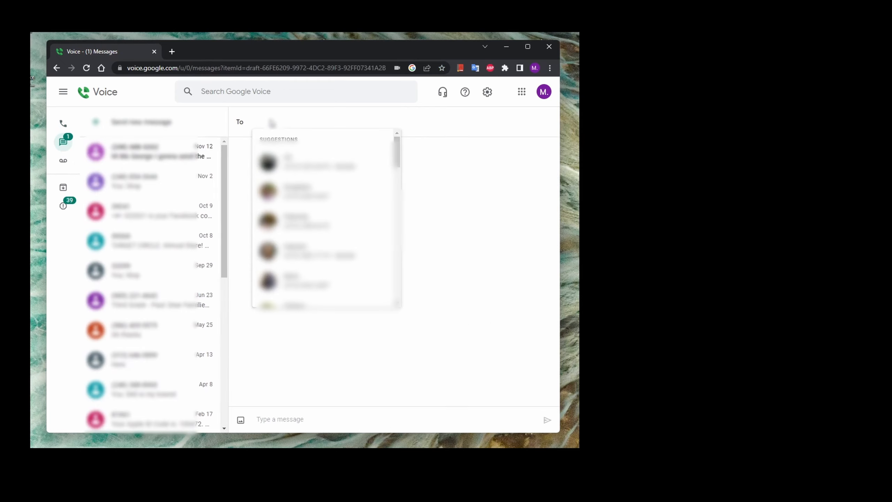
type("3")
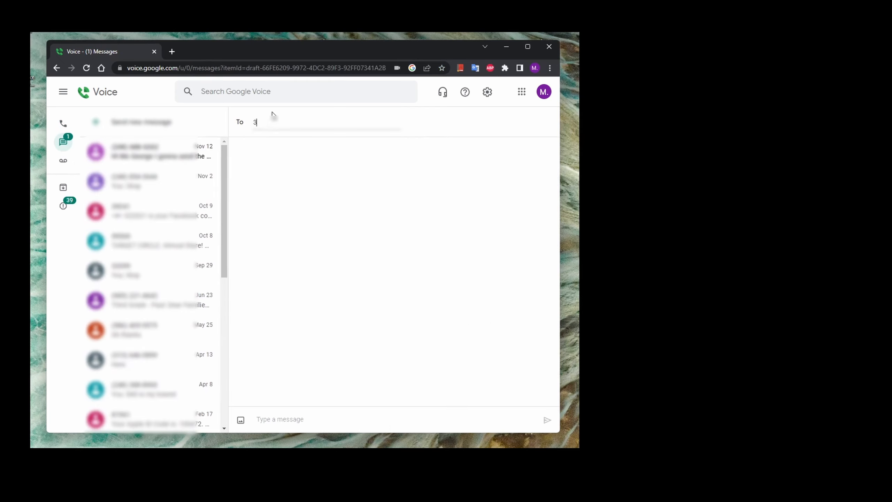
type("13")
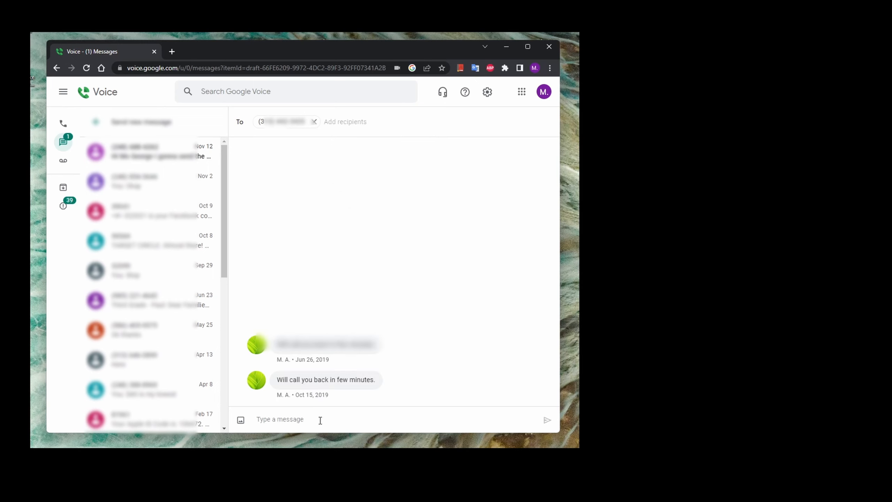
Type and send 'Hi' to the 313 contact, then focus the reply box
type("H")
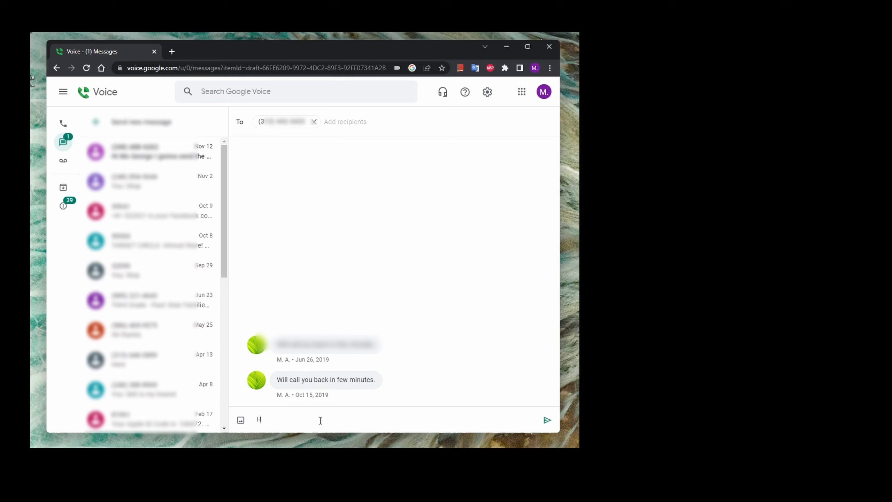
type("Hi")
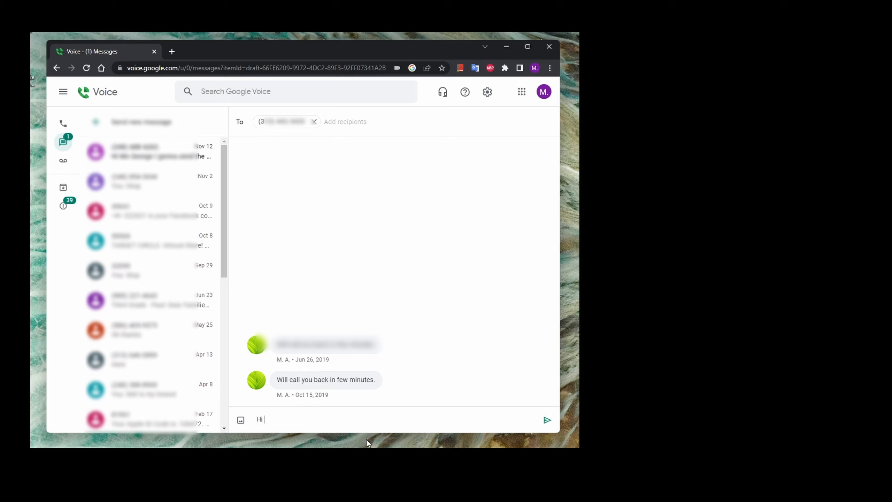
mouse_move(547, 420)
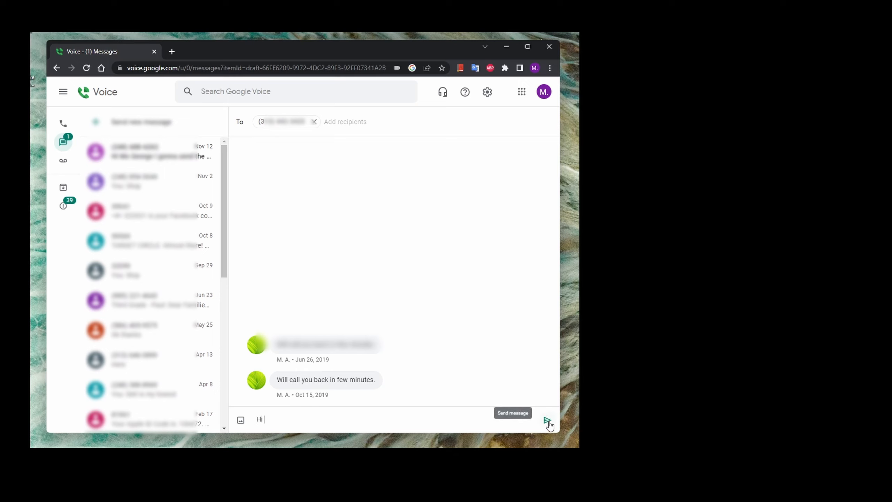
left_click(546, 420)
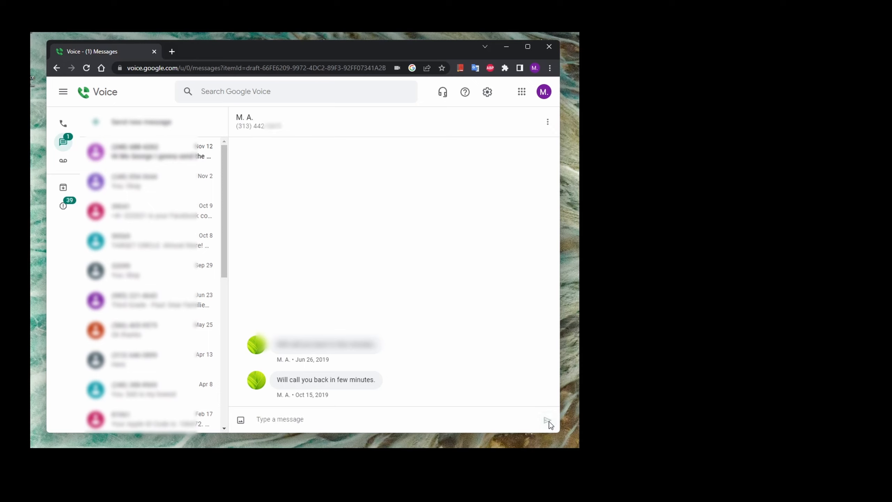
left_click(547, 421)
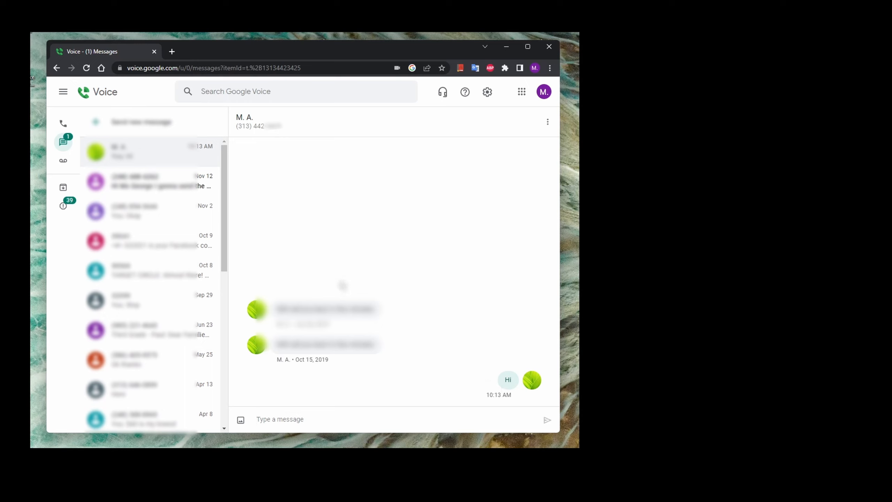
left_click(280, 419)
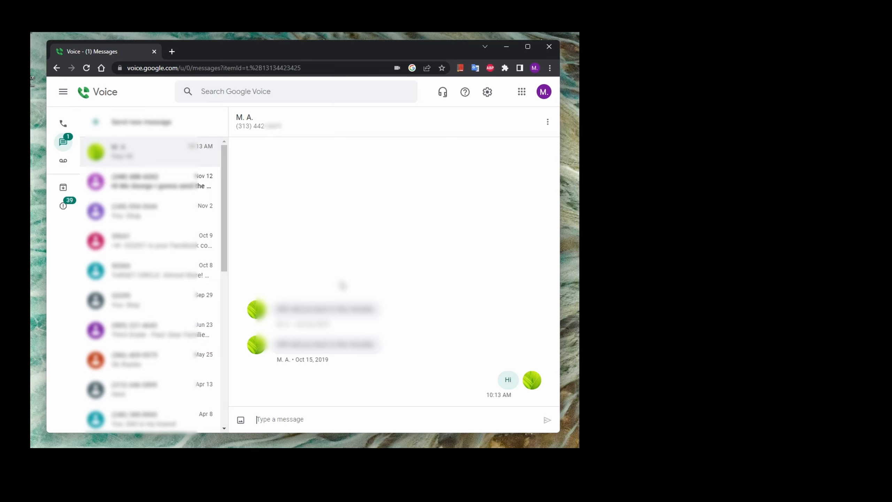